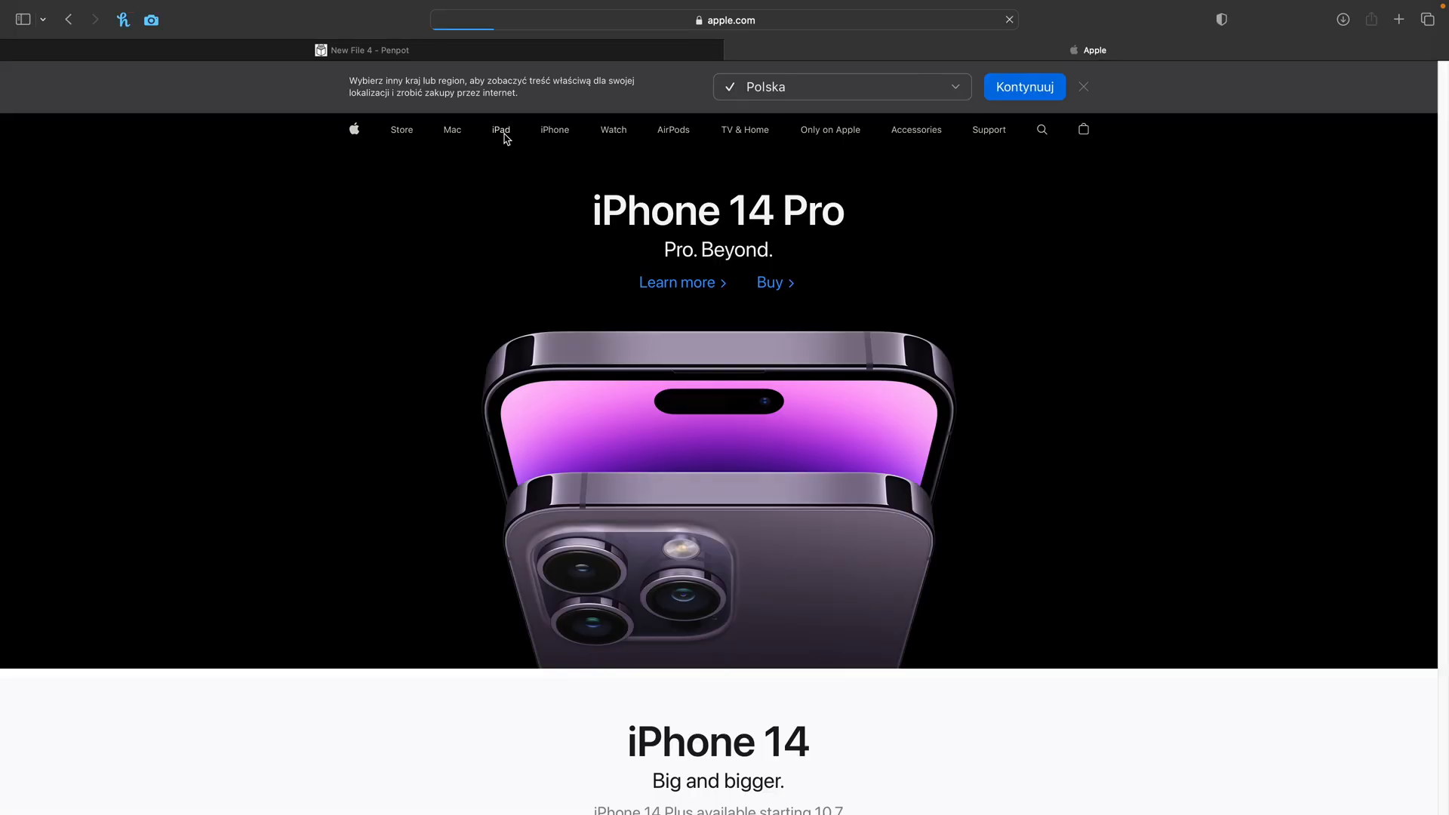
- Open the iPad mini page on apple.com, then return to the New File 4 Penpot tab
left_click(500, 129)
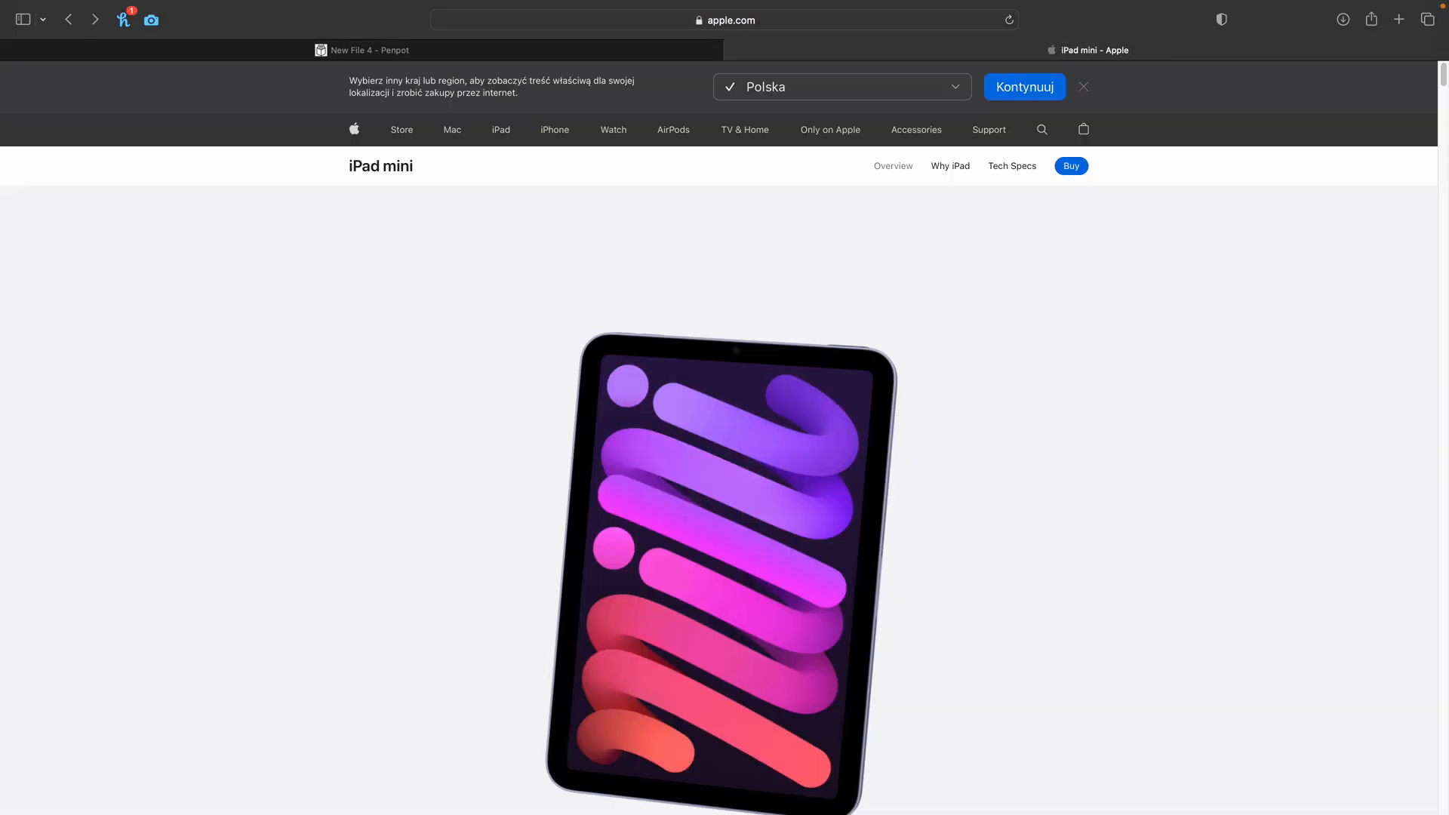
left_click(361, 50)
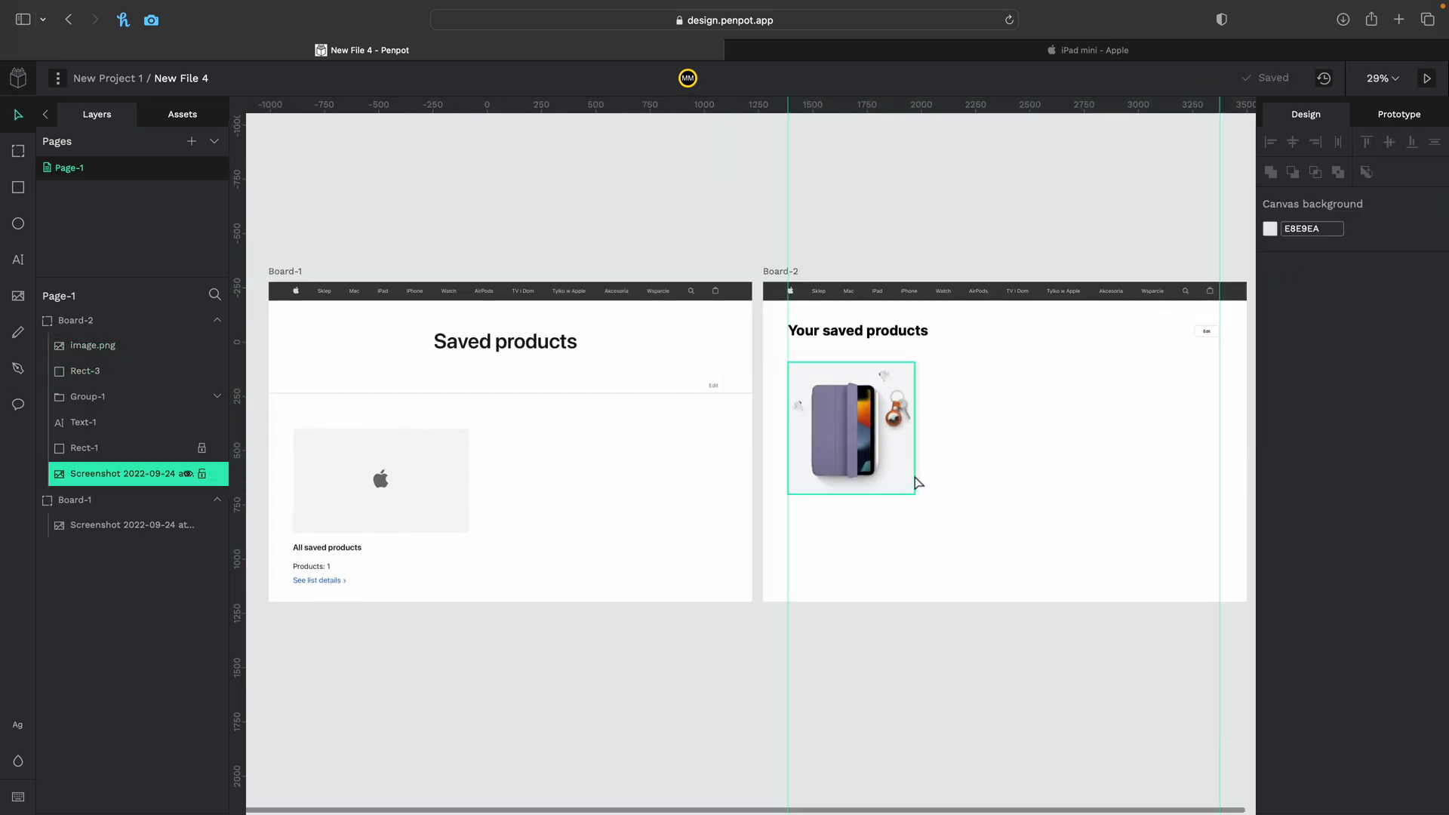
- Select the iPad product photo on Board-2 to start building the iPad Mini 256GB card
left_click(85, 371)
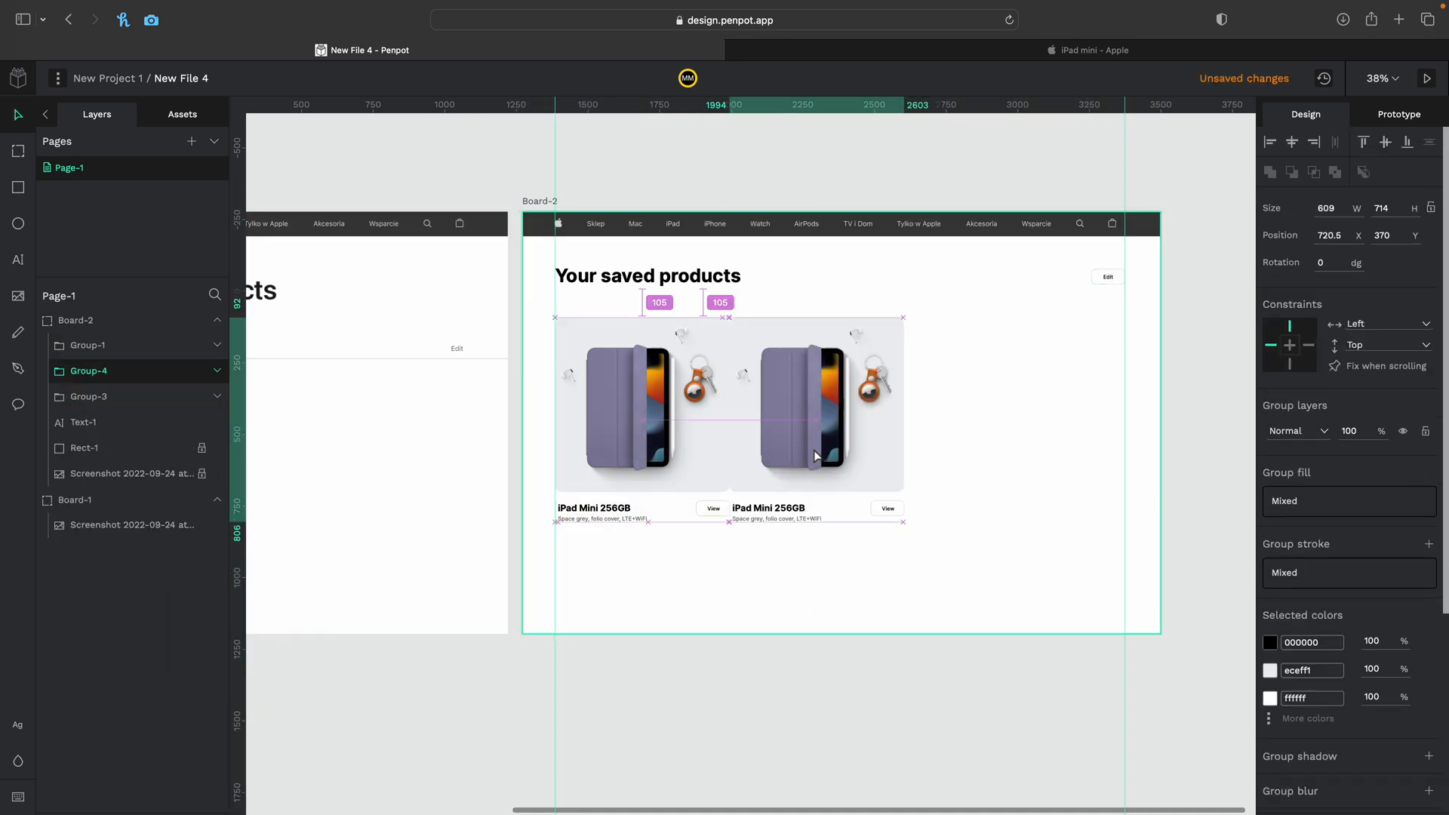
- Check the Apple site tab for the Apple Watch Ultra, then return to Penpot
left_click(1088, 50)
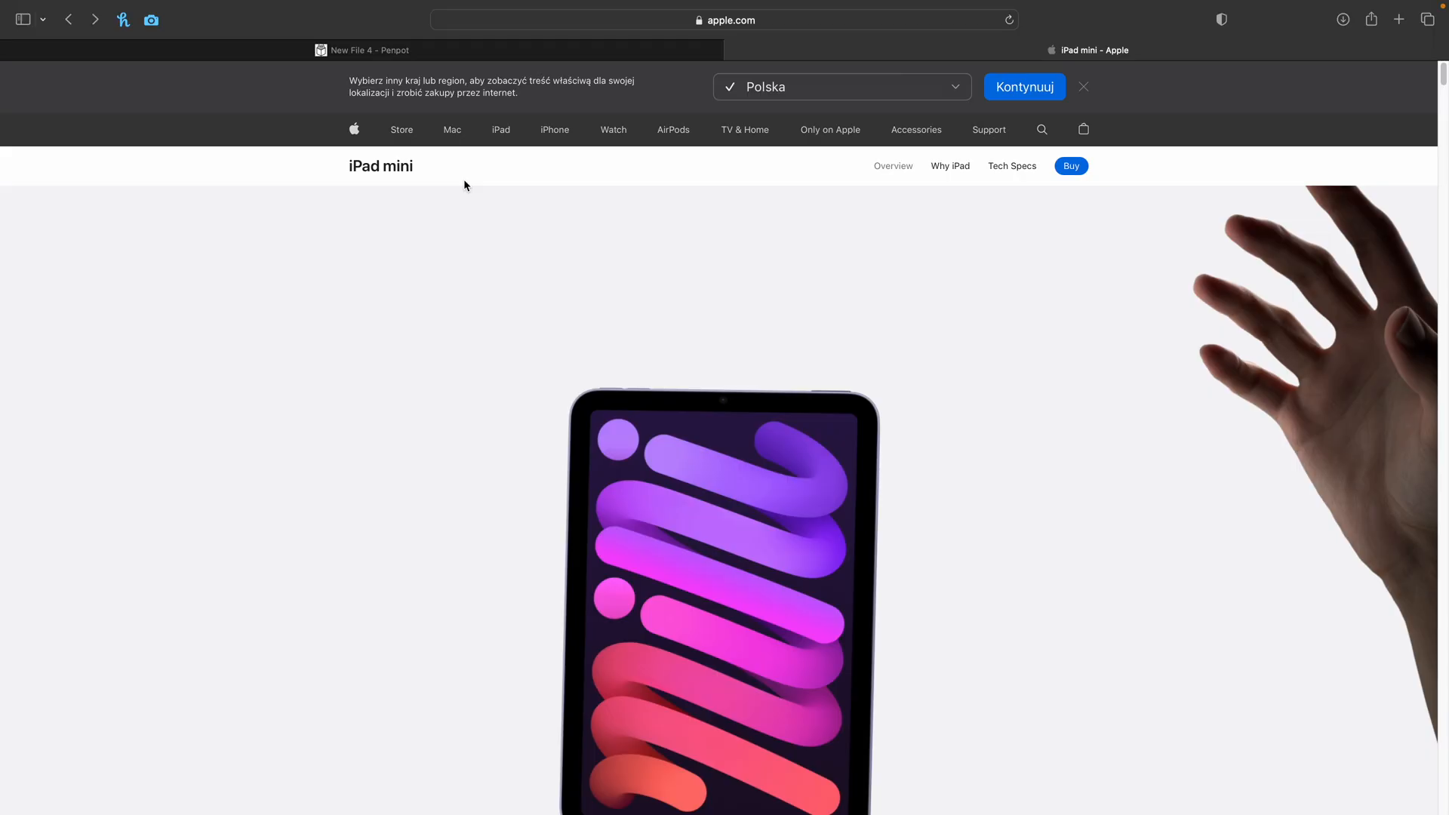
left_click(366, 50)
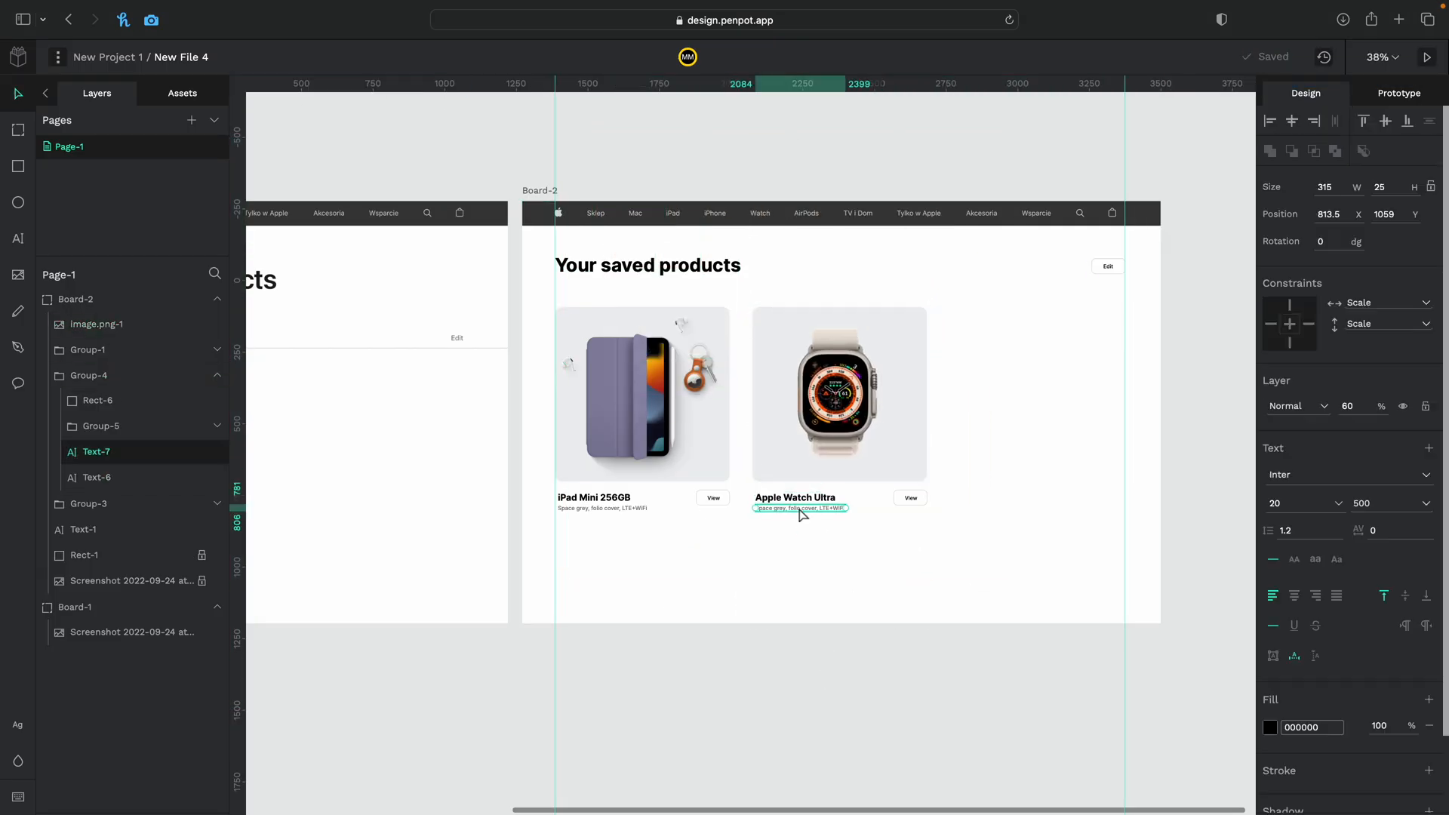
- Change the Apple Watch card's subtitle to Standard edition and add the iPad price label
left_click(101, 567)
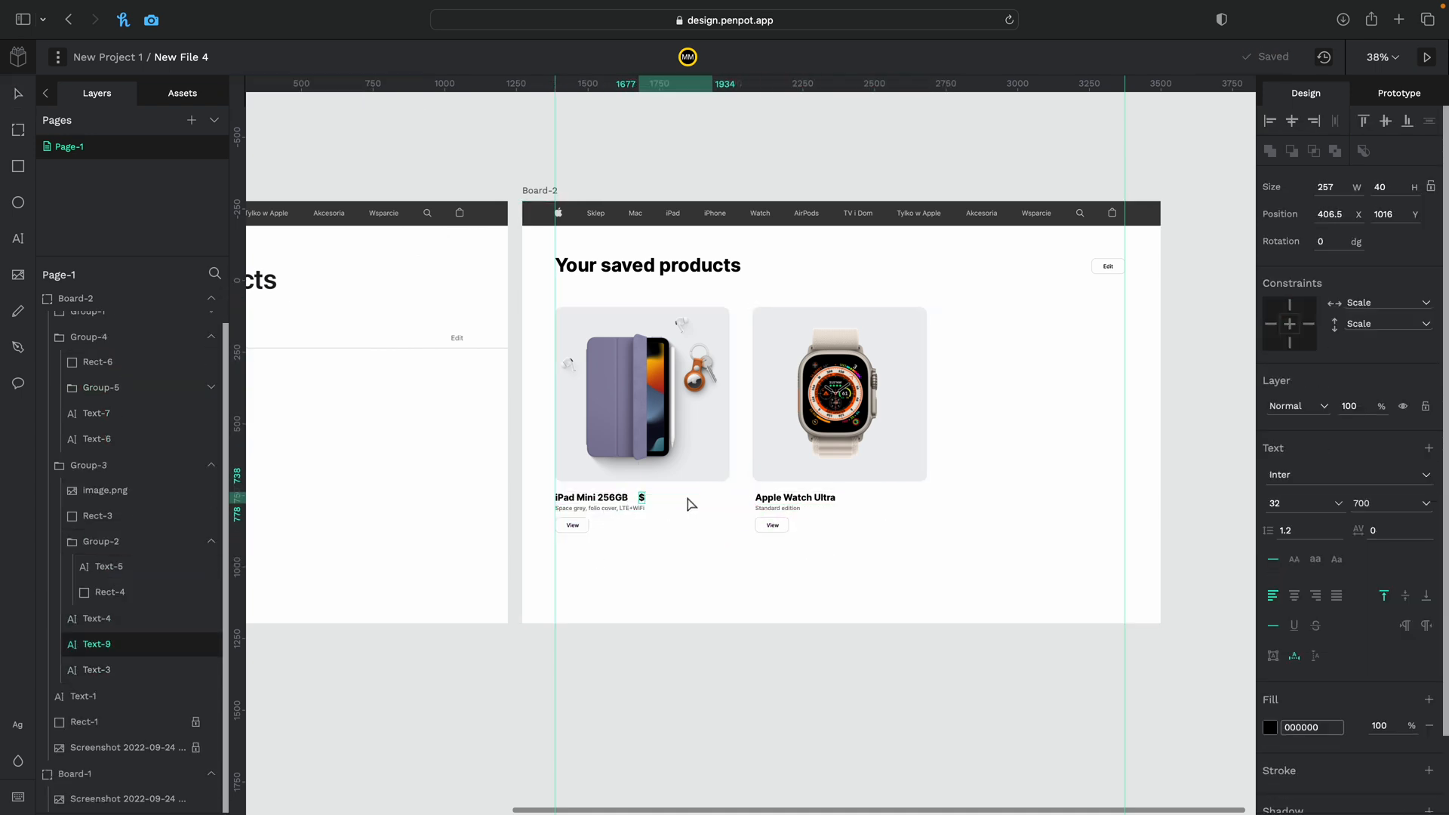
left_click(1278, 726)
type("2")
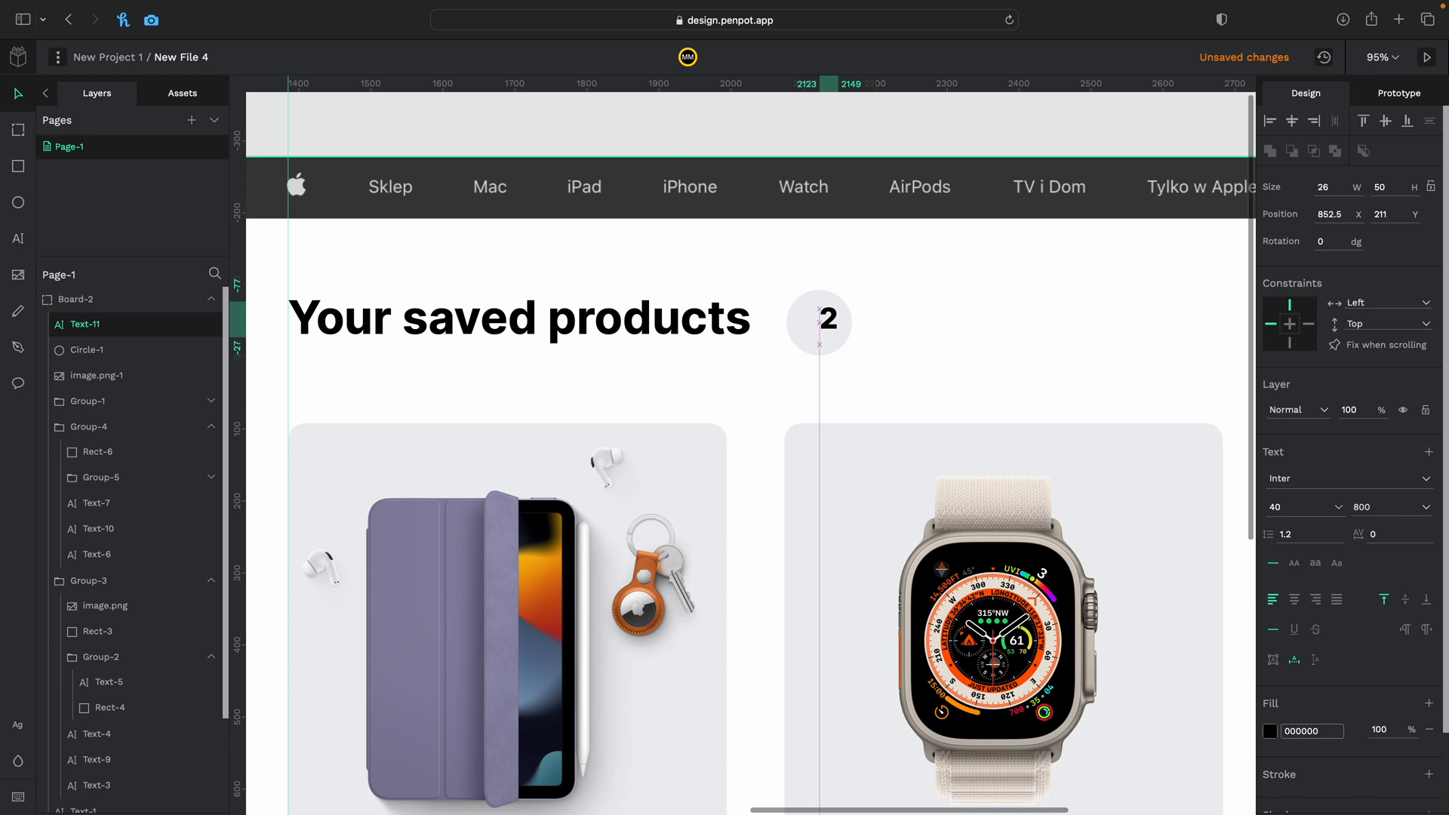
- Scroll the Board-2 canvas toward the Your saved products heading
scroll("down", 3)
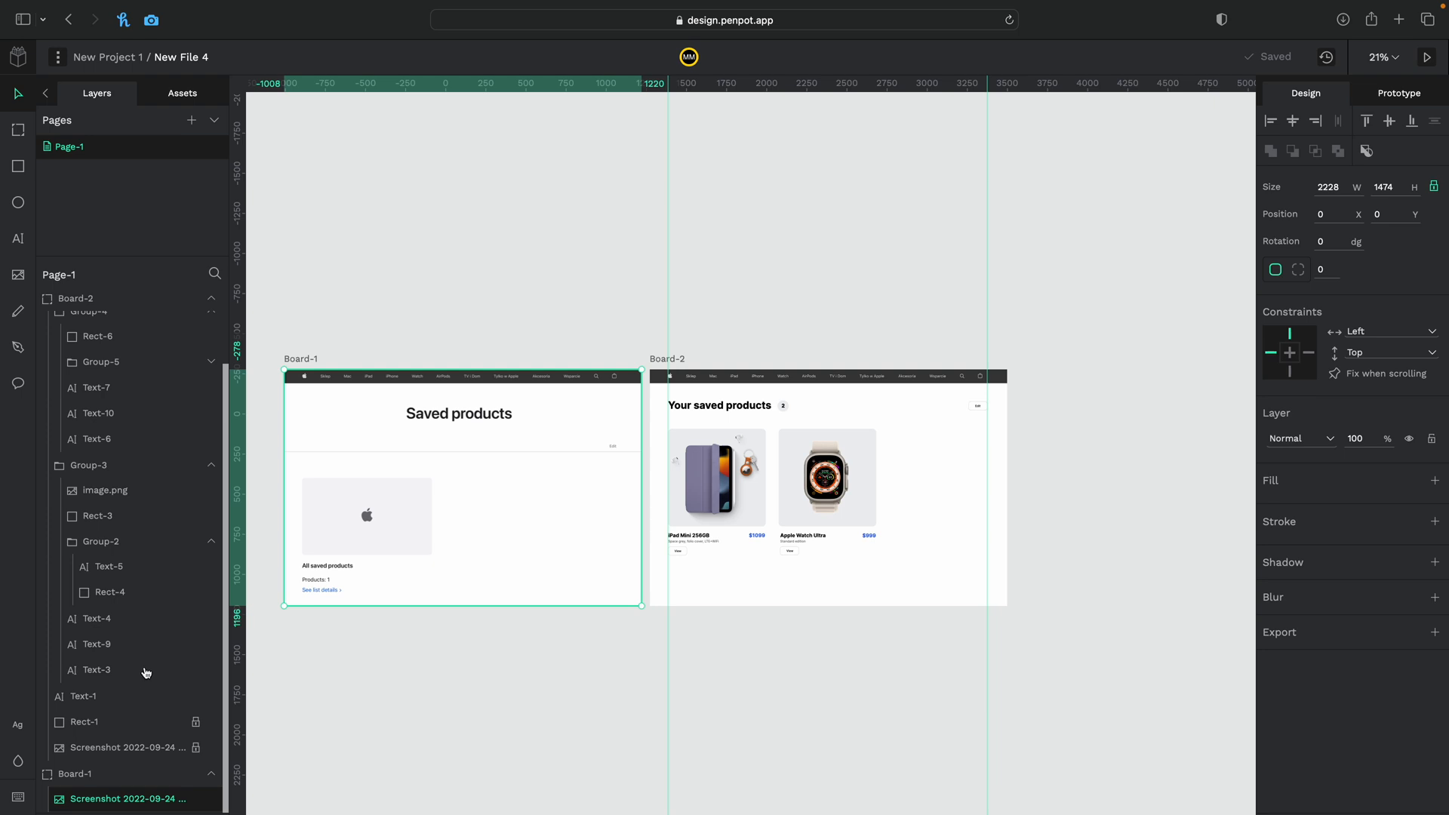
left_click(75, 773)
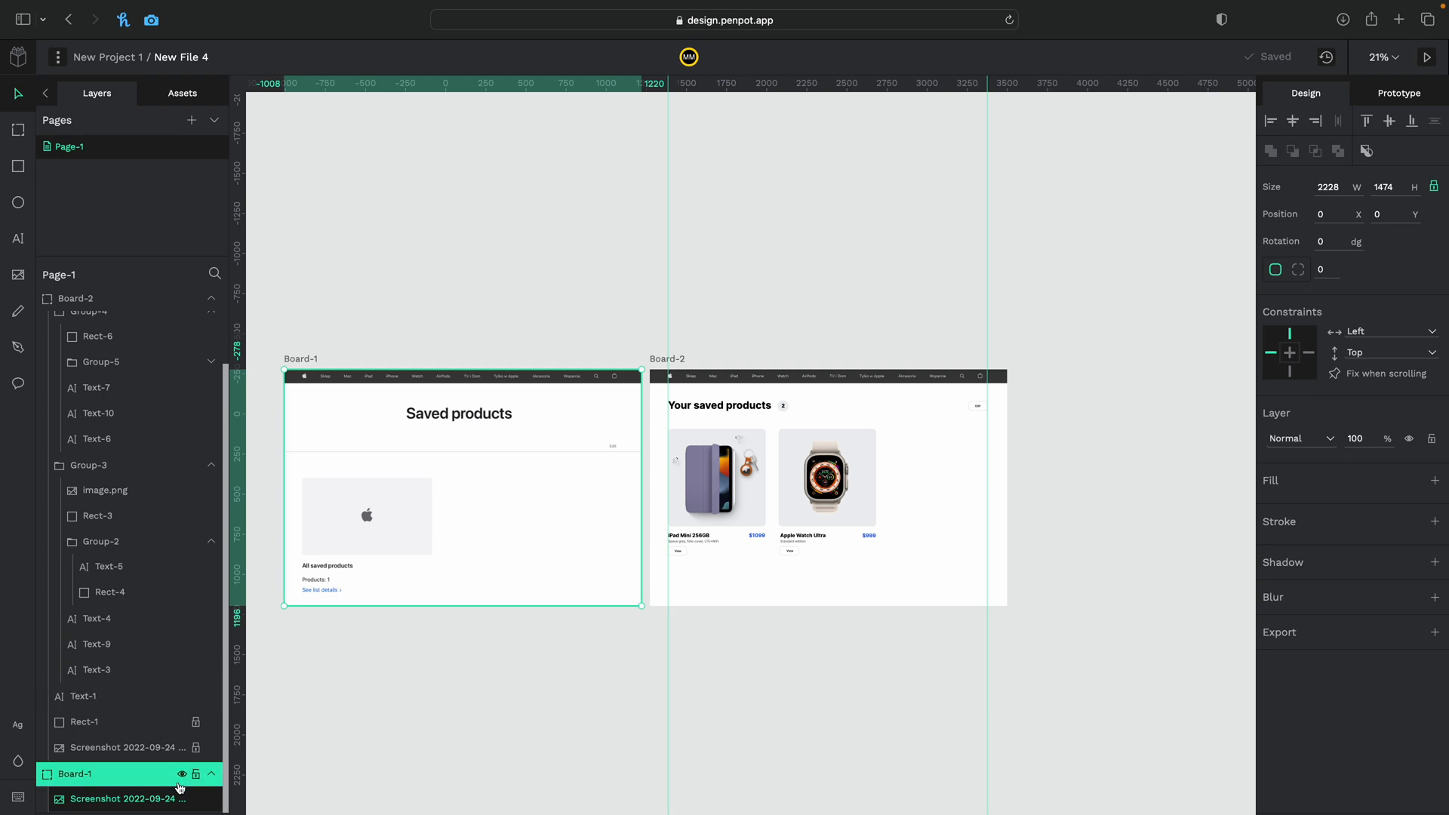